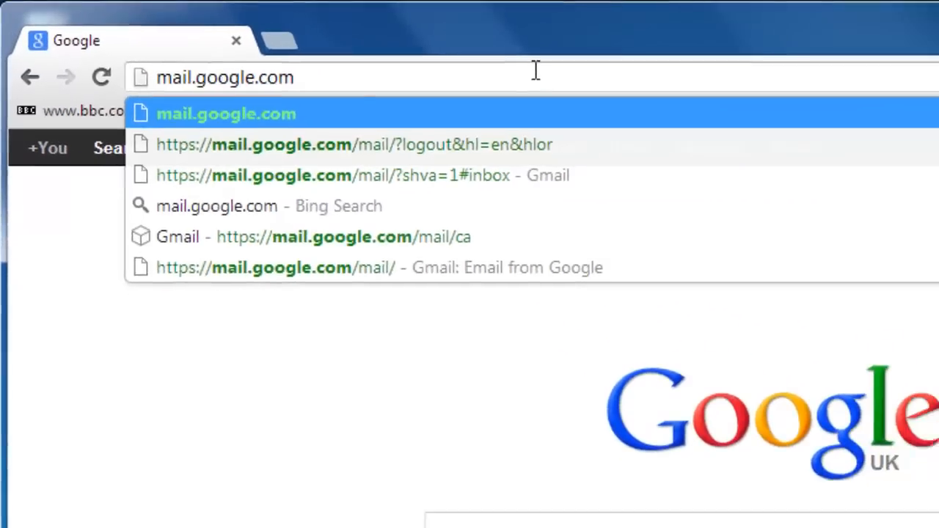
- Sign in to Gmail at mail.google.com with the saved username and password
{"action": "left_click", "coordinate": [226, 115]}
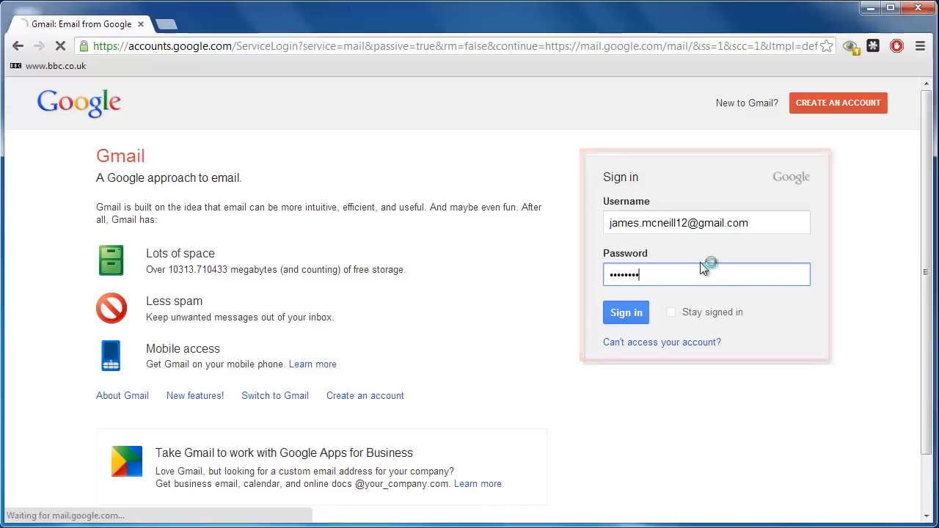
{"action": "left_click", "coordinate": [625, 311]}
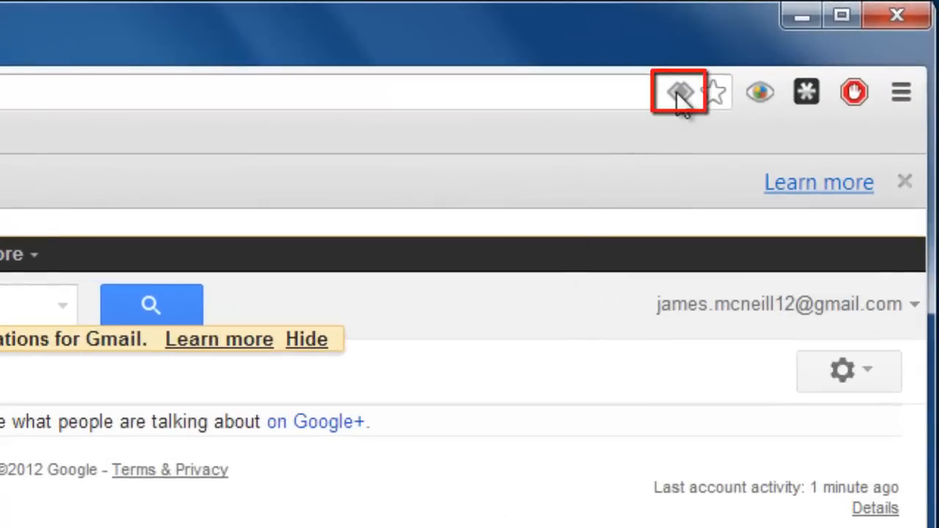
- Choose 'Use Gmail' in the protocol handler prompt so Gmail opens all email links
{"action": "left_click", "coordinate": [680, 91]}
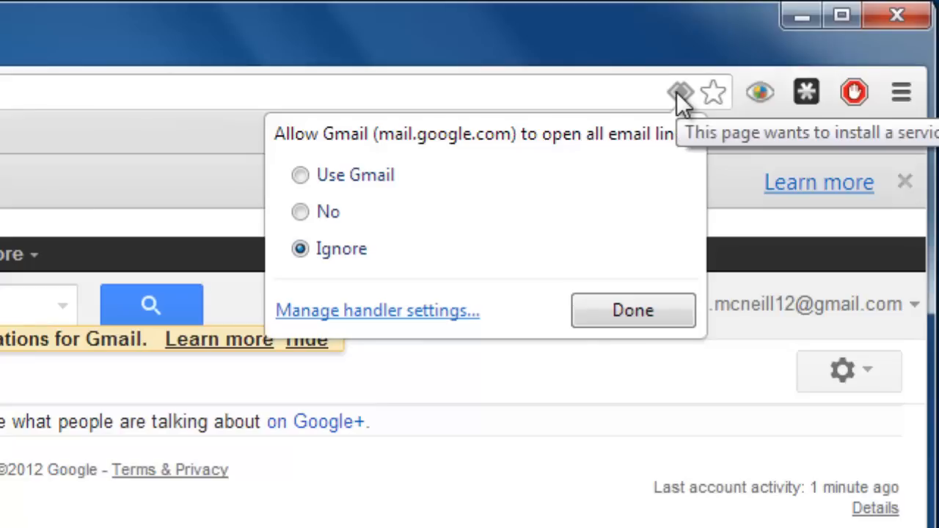
{"action": "mouse_move", "coordinate": [672, 182]}
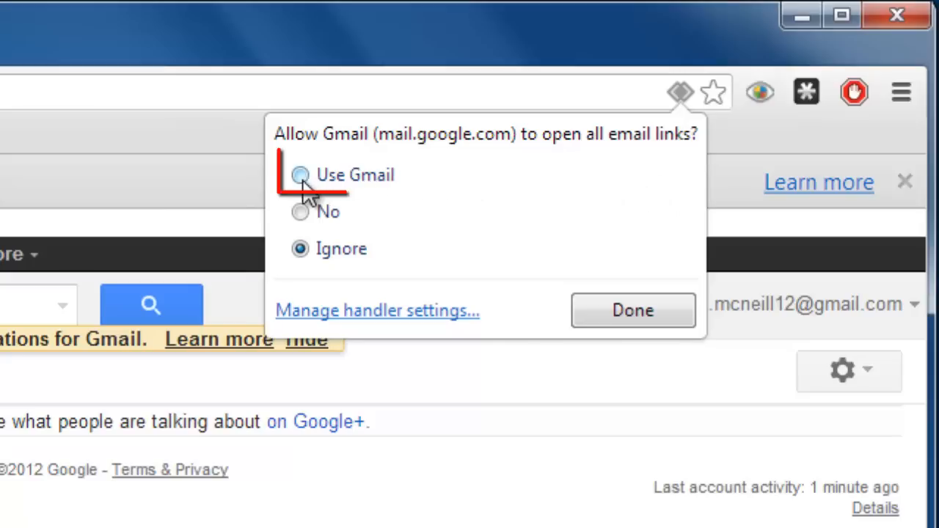
{"action": "left_click", "coordinate": [299, 175]}
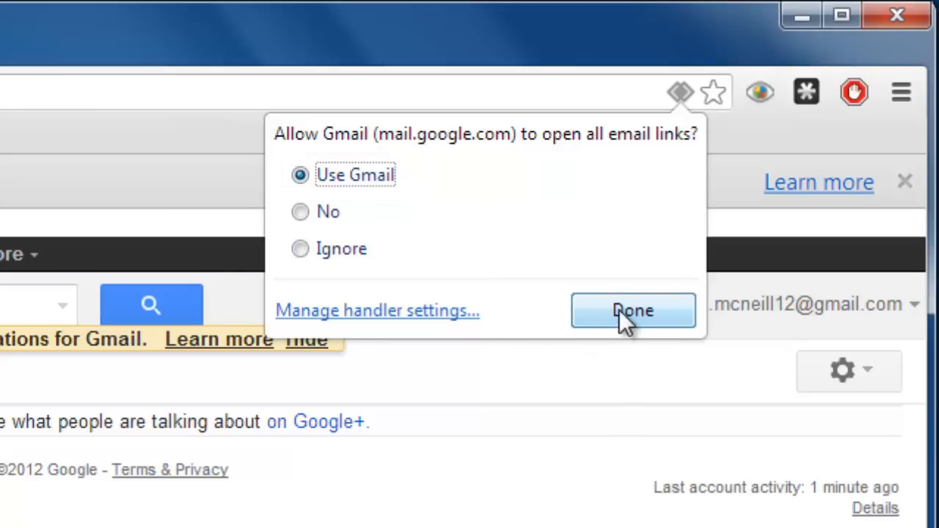
{"action": "left_click", "coordinate": [633, 311]}
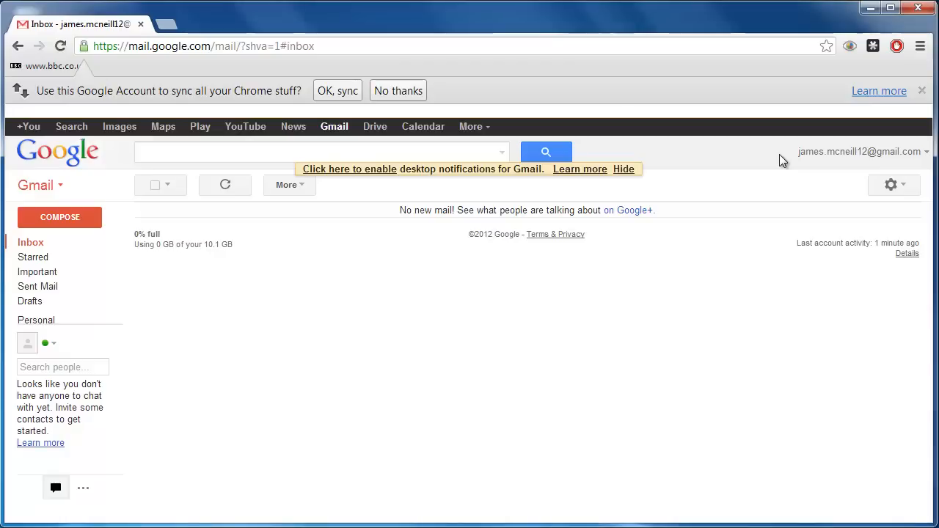
{"action": "left_click", "coordinate": [165, 24]}
{"action": "type", "text": "www.pageresource.com/html/mail.htm"}
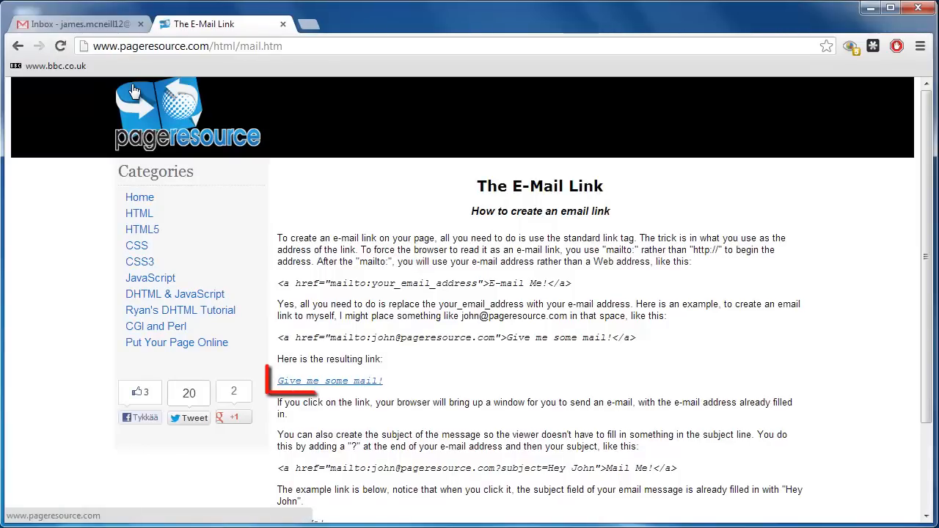
{"action": "mouse_move", "coordinate": [329, 382]}
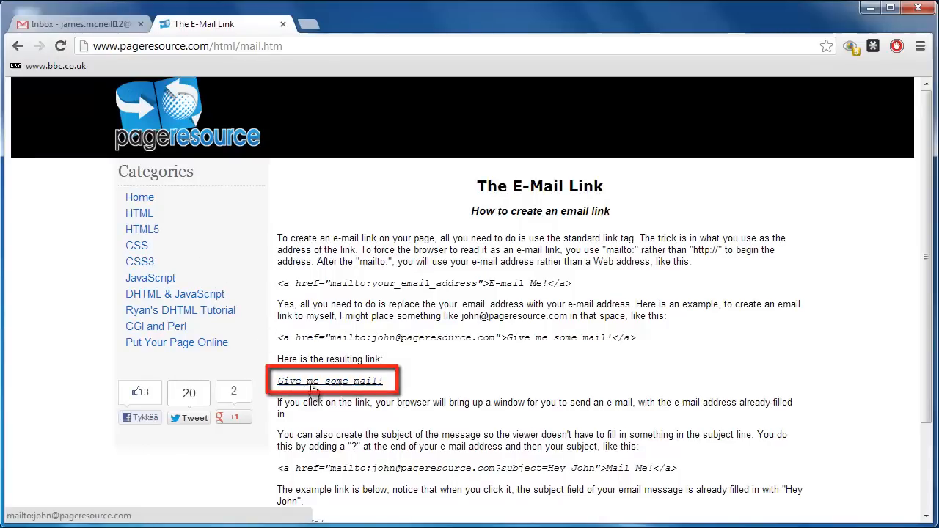
- Follow the 'Give me some mail!' mailto link on pageresource.com's E-Mail Link page
{"action": "left_click", "coordinate": [331, 380]}
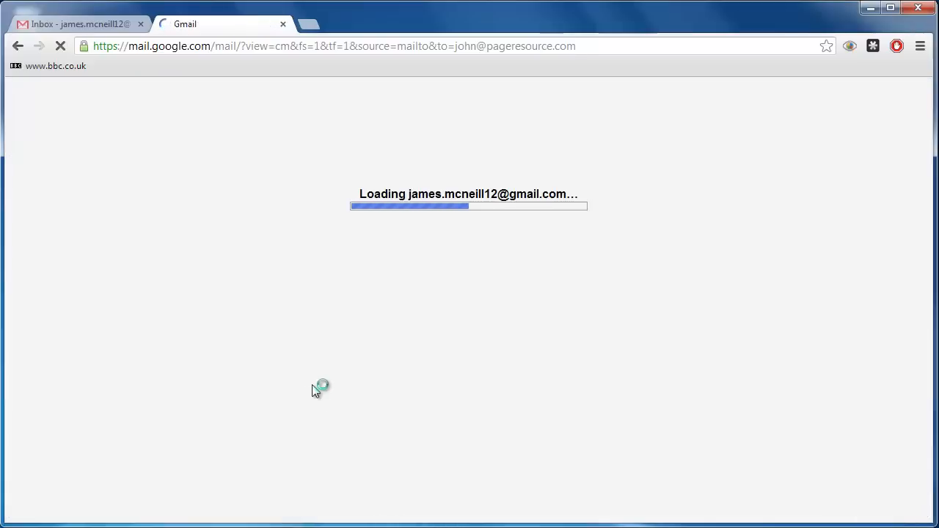